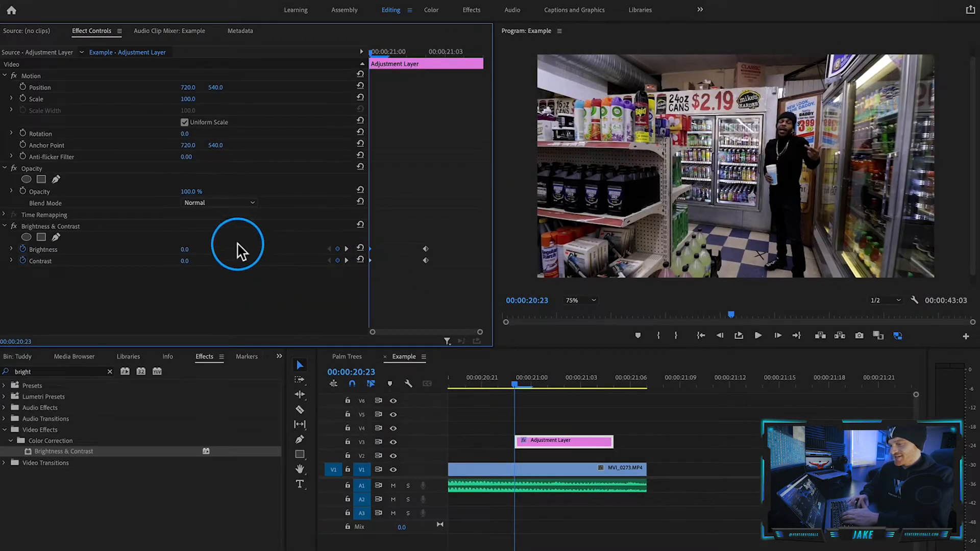
{"action": "mouse_move", "coordinate": [305, 319]}
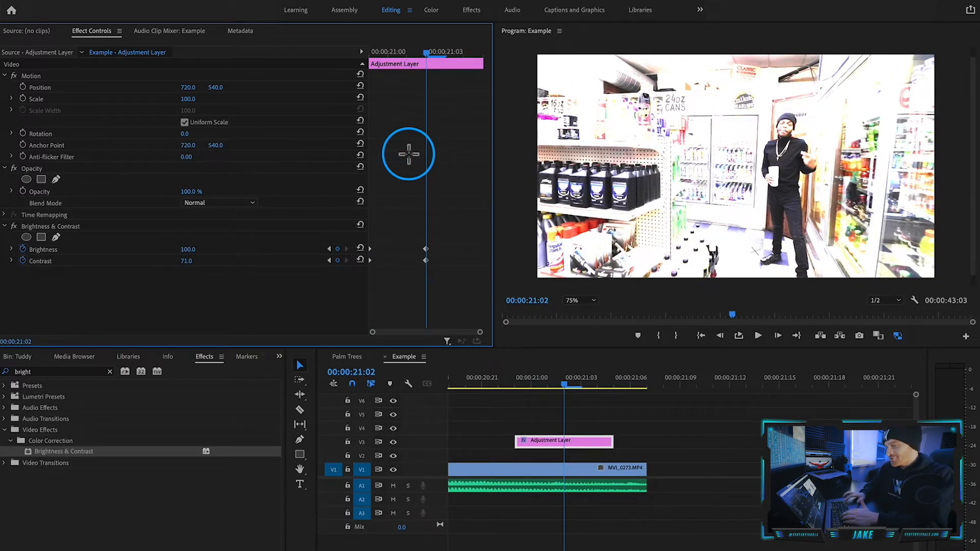
Add a Contrast keyframe returning the adjustment layer to 0, ending the flash.
{"action": "left_click", "coordinate": [359, 260]}
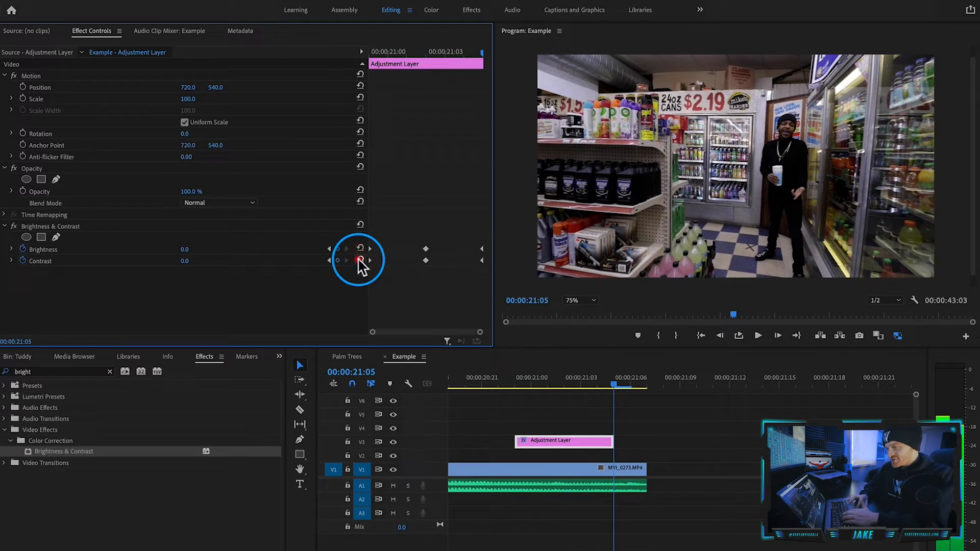